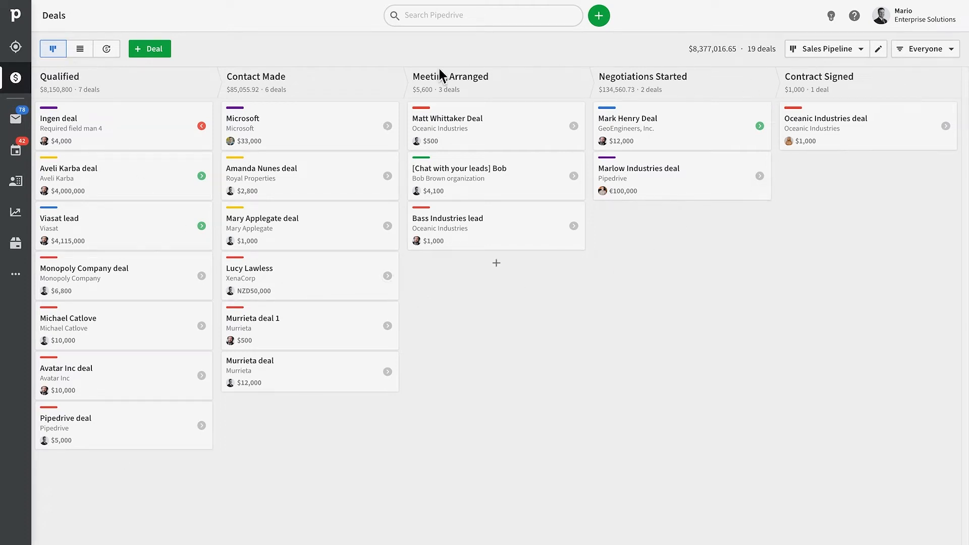
pyautogui.moveTo(546, 361)
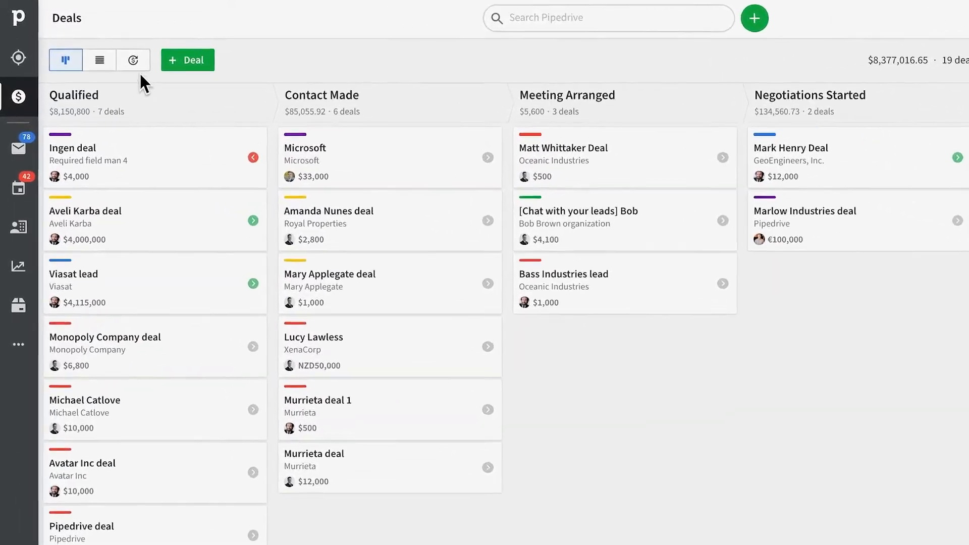
# Show deals as a forecast by expected close month from January 2021
pyautogui.click(133, 60)
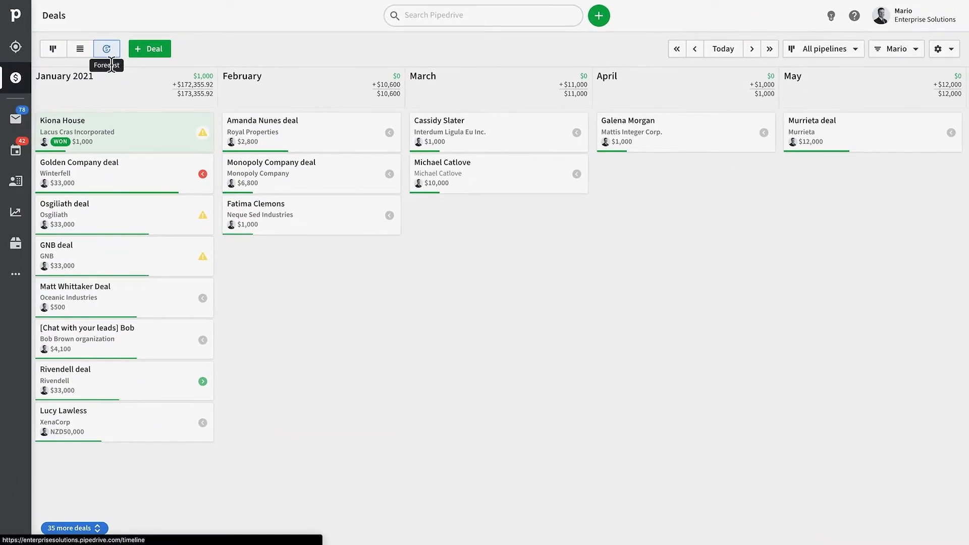
pyautogui.moveTo(593, 278)
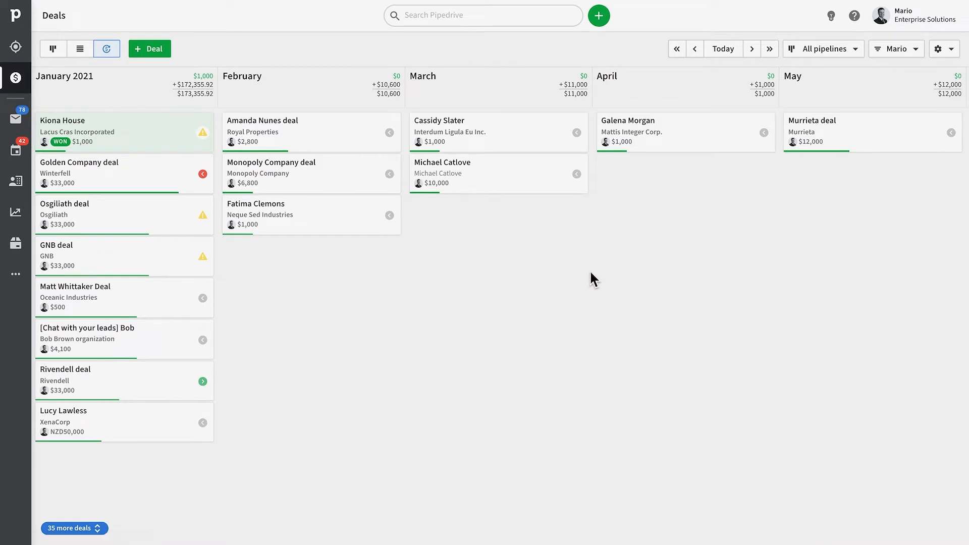
pyautogui.moveTo(599, 123)
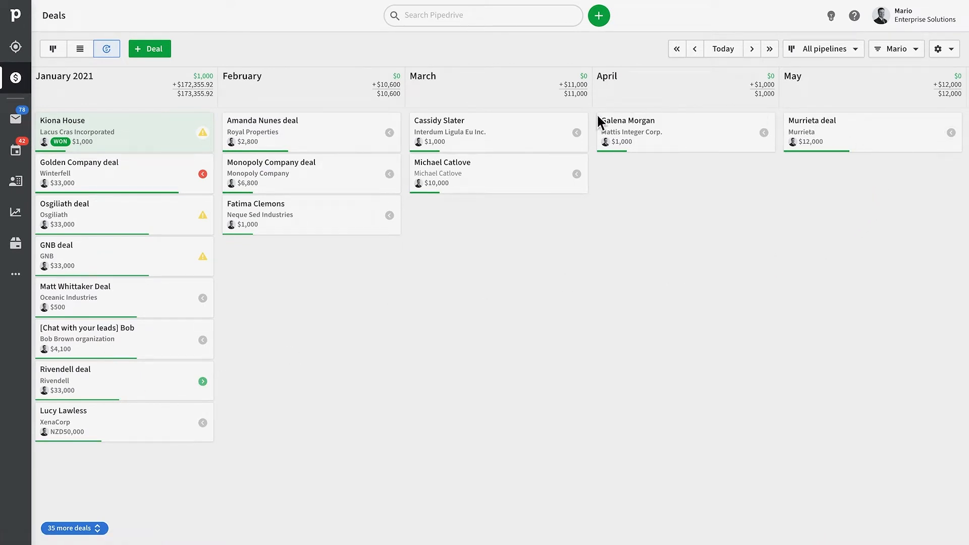
pyautogui.moveTo(447, 315)
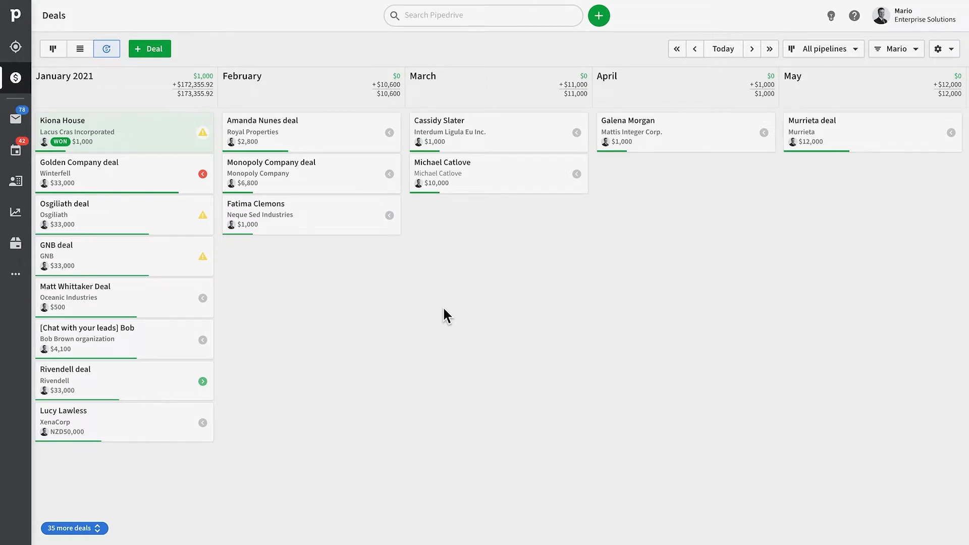
# Start a new deal from the toolbar and fill in the Add deal form
pyautogui.click(149, 49)
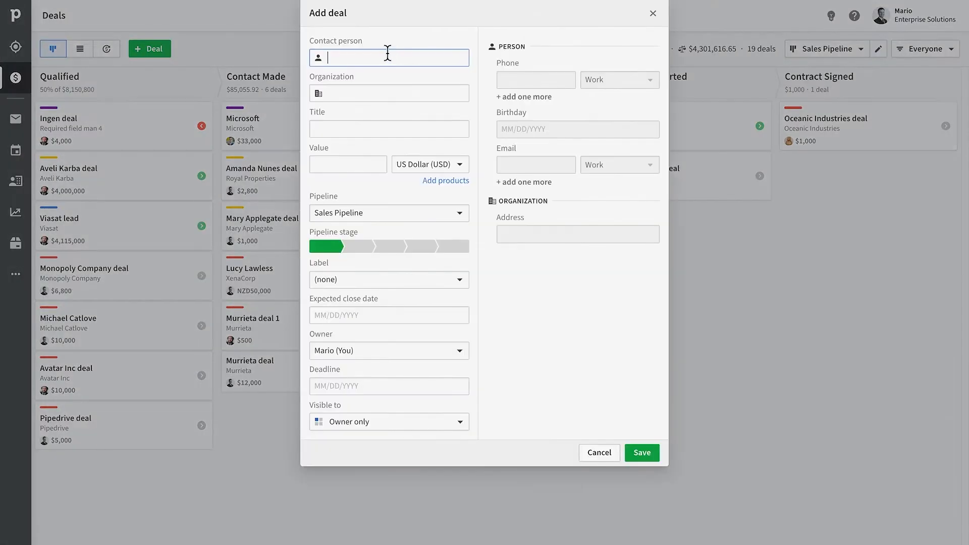
pyautogui.click(389, 315)
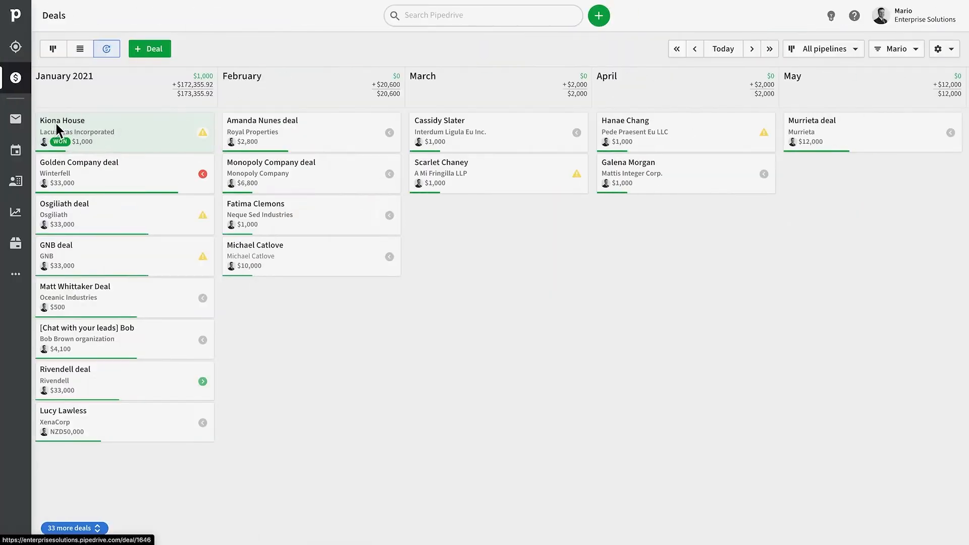
pyautogui.moveTo(61, 136)
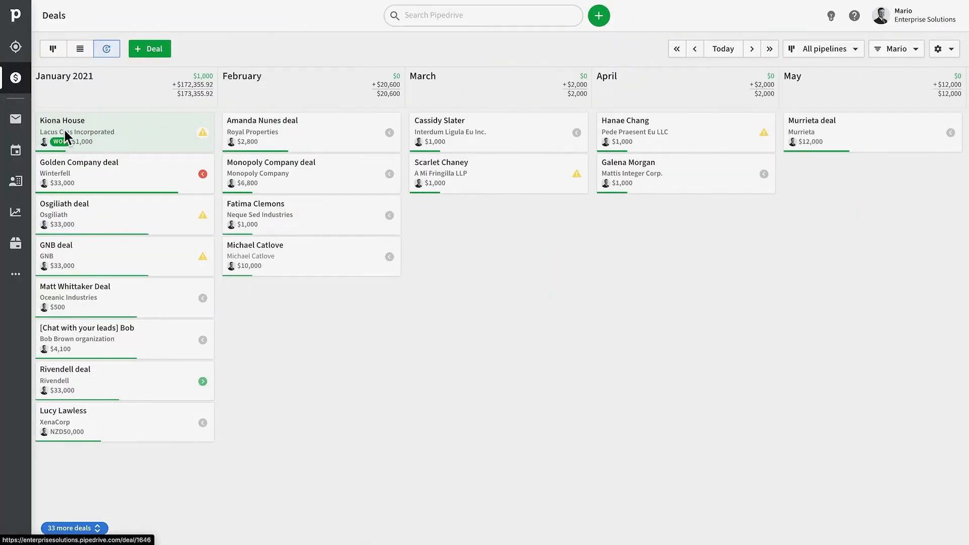
# Set the owner filter to Everyone so the forecast shows all users' deals
pyautogui.click(811, 120)
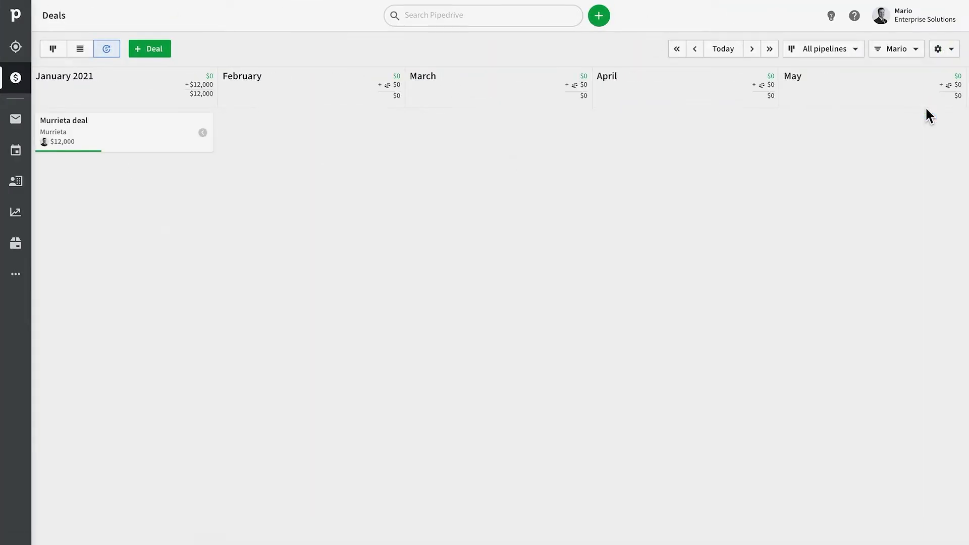
pyautogui.click(894, 48)
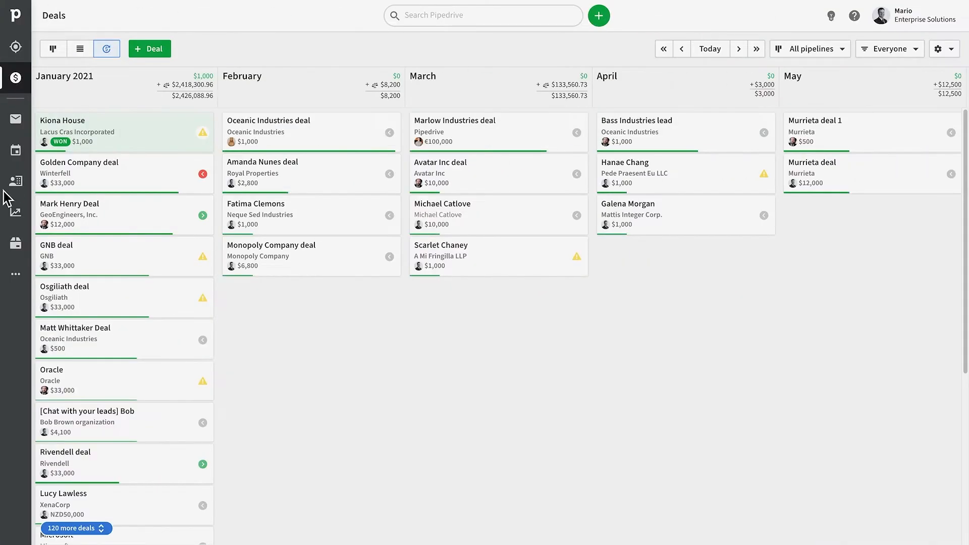
pyautogui.moveTo(233, 114)
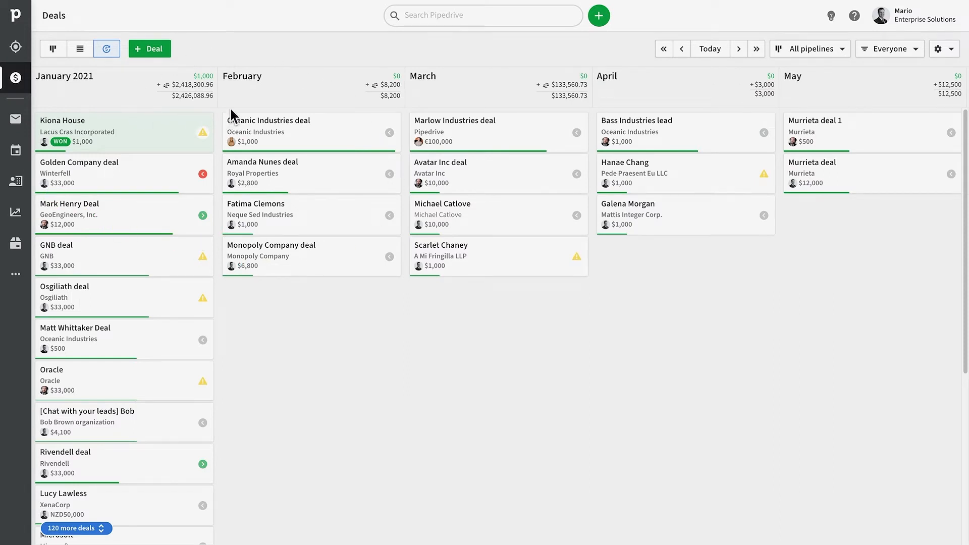
pyautogui.moveTo(366, 67)
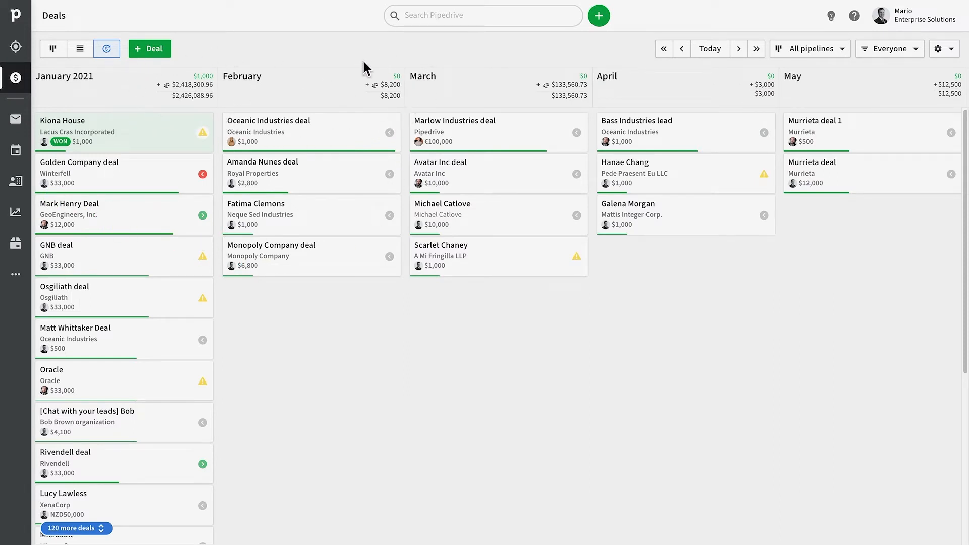
pyautogui.moveTo(201, 141)
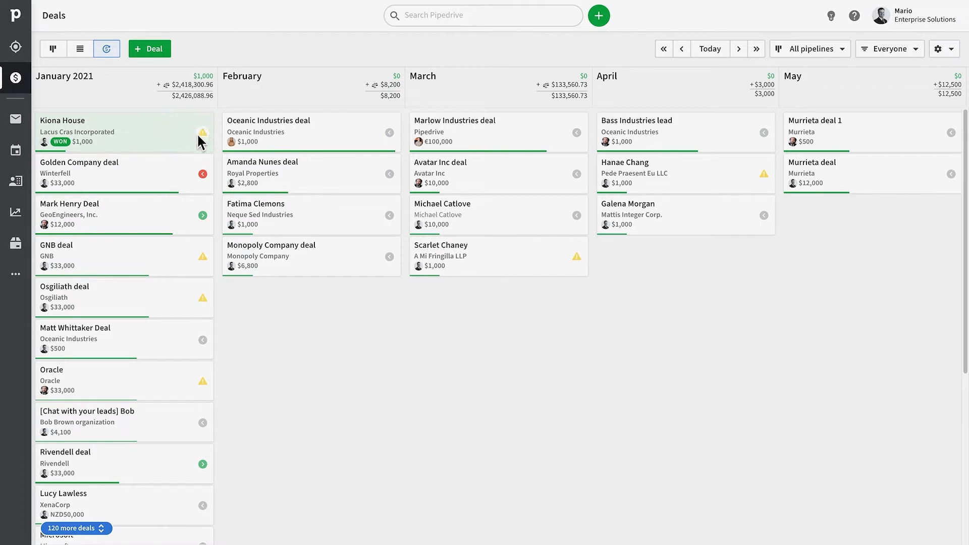
pyautogui.moveTo(204, 110)
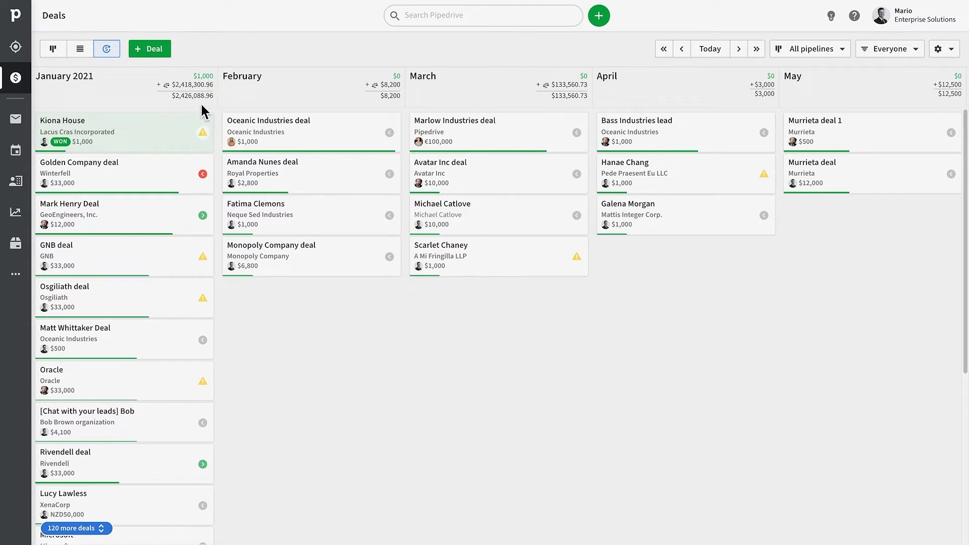
pyautogui.moveTo(508, 104)
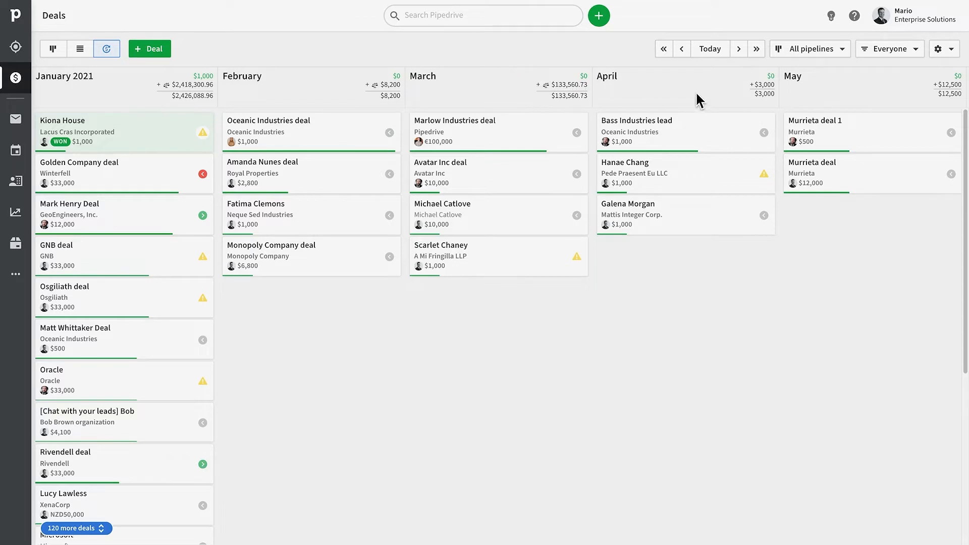
# Hide won deals in forecast settings and move Amanda Nunes's $2,800 deal into March
pyautogui.click(937, 49)
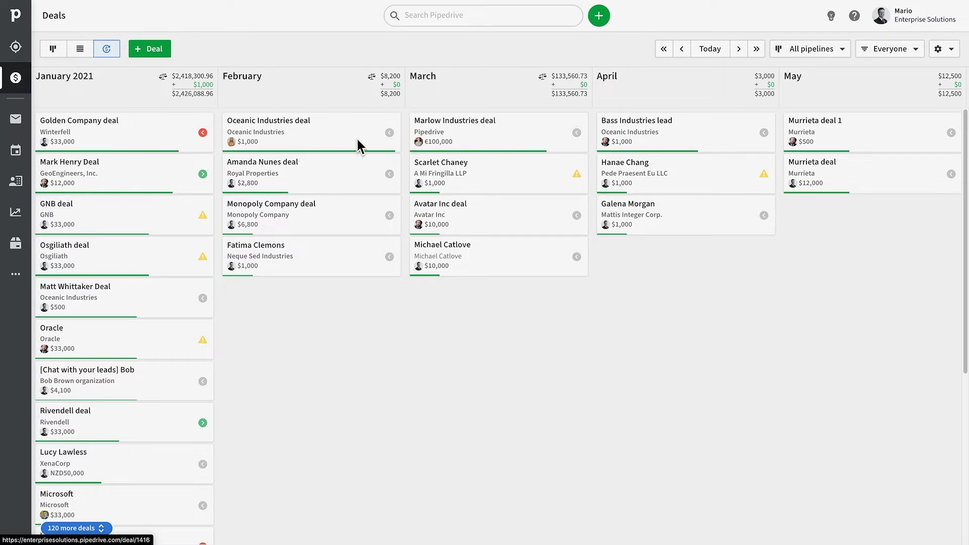
pyautogui.click(279, 120)
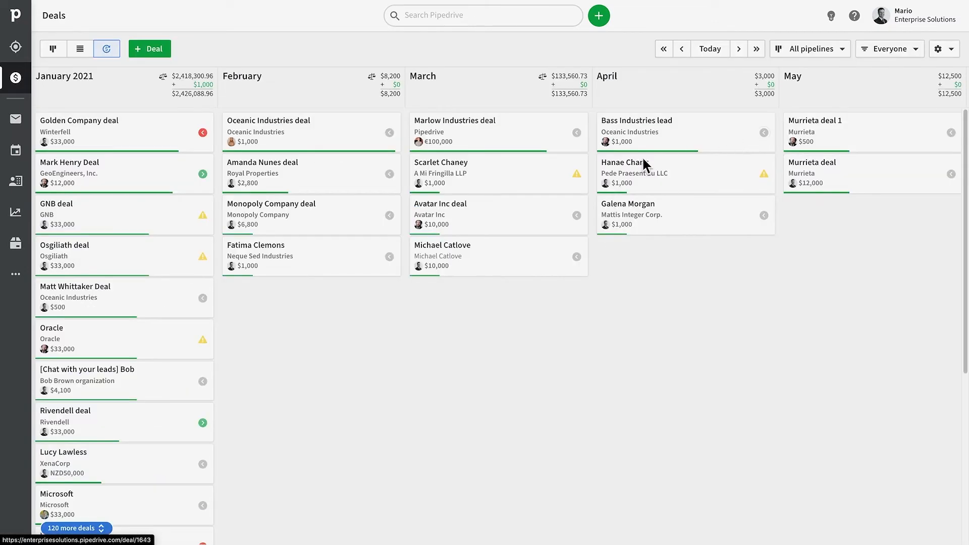
pyautogui.click(626, 161)
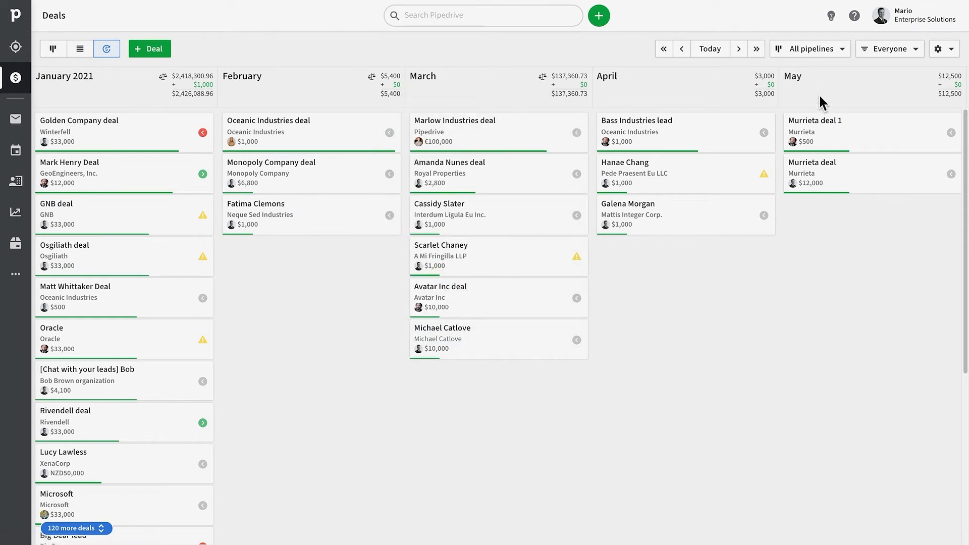
pyautogui.click(809, 48)
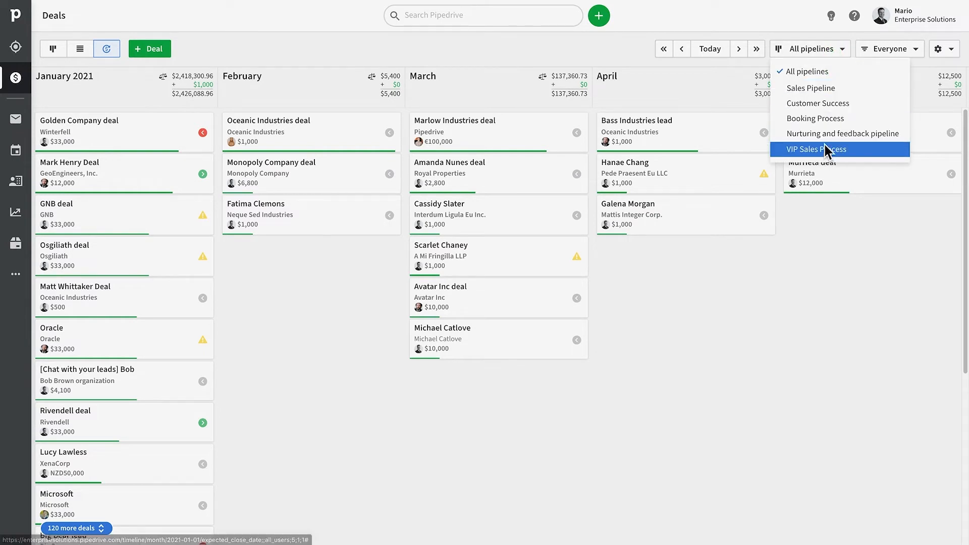
pyautogui.click(887, 49)
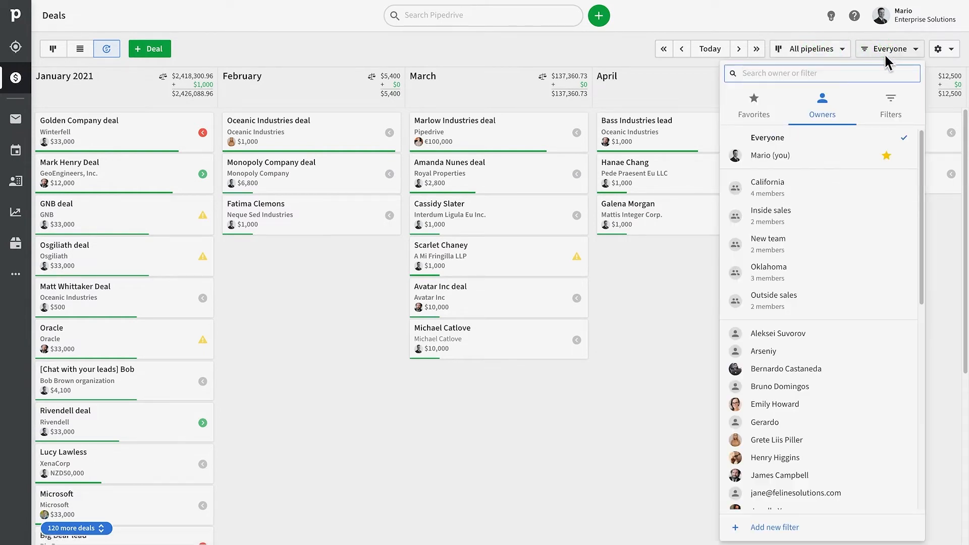
pyautogui.click(890, 105)
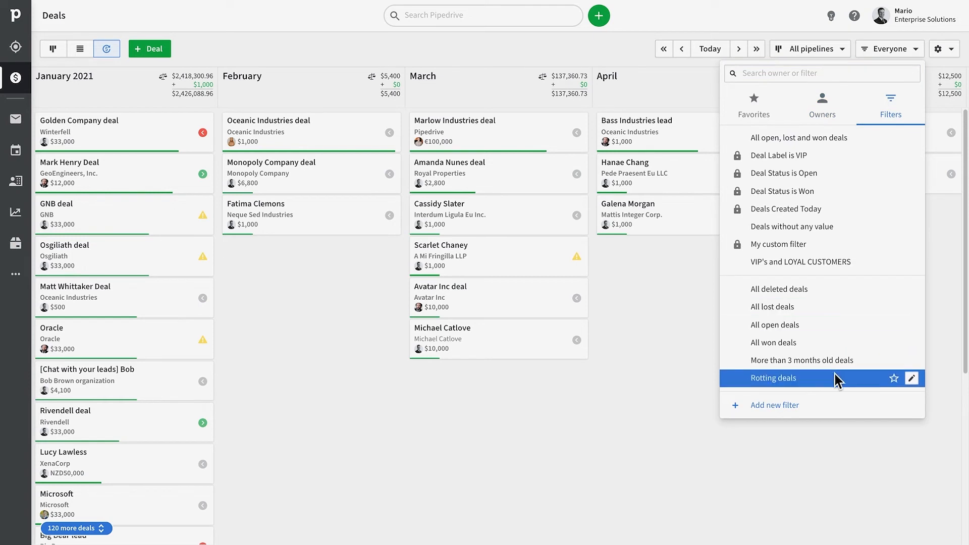
pyautogui.moveTo(708, 369)
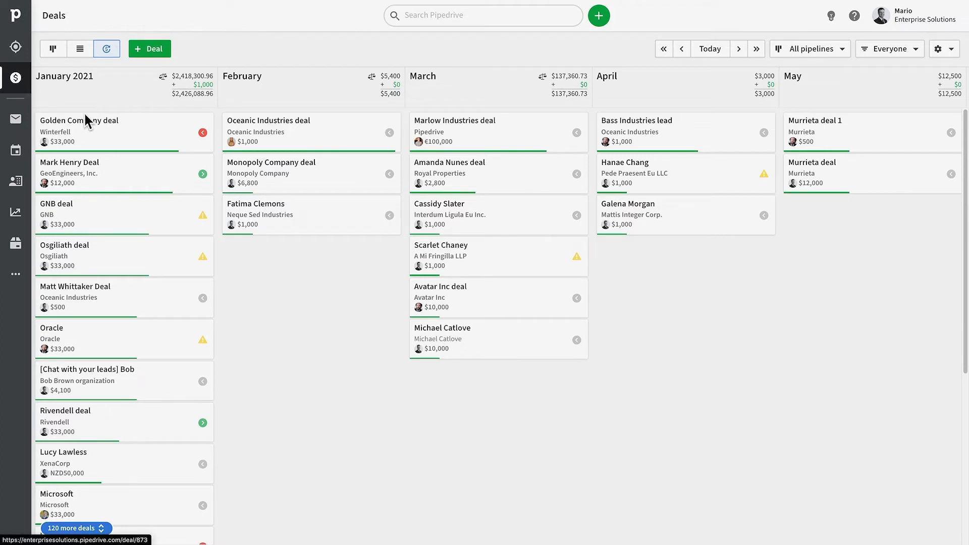
# Return to the Sales Pipeline board with 19 deals grouped by stage
pyautogui.click(54, 49)
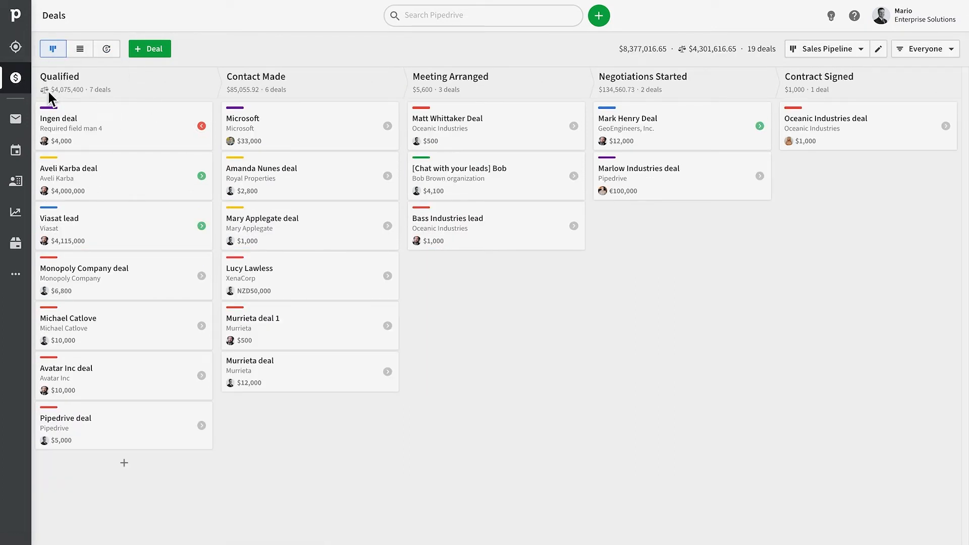
pyautogui.click(878, 48)
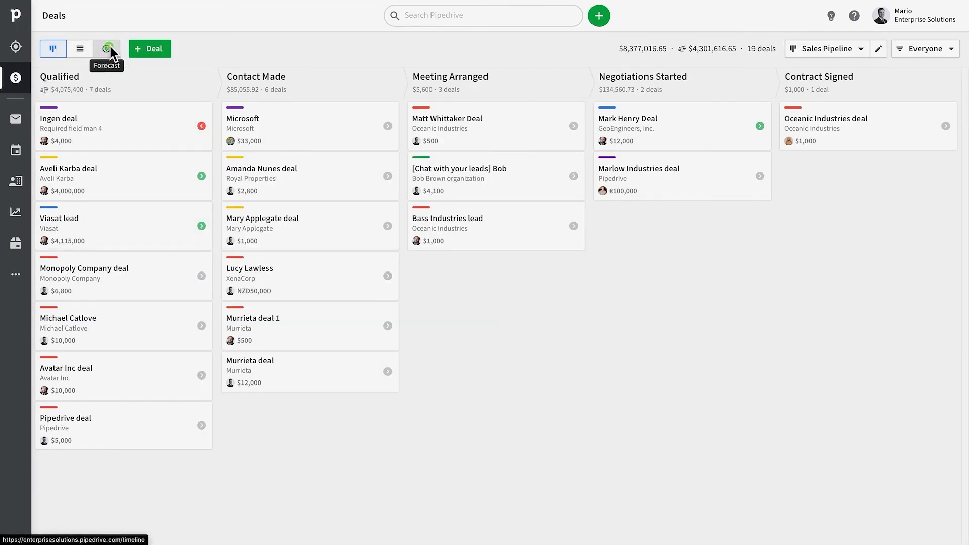
# Show the forecast again with all pipelines' deals grouped by month, January to May 2021
pyautogui.click(106, 49)
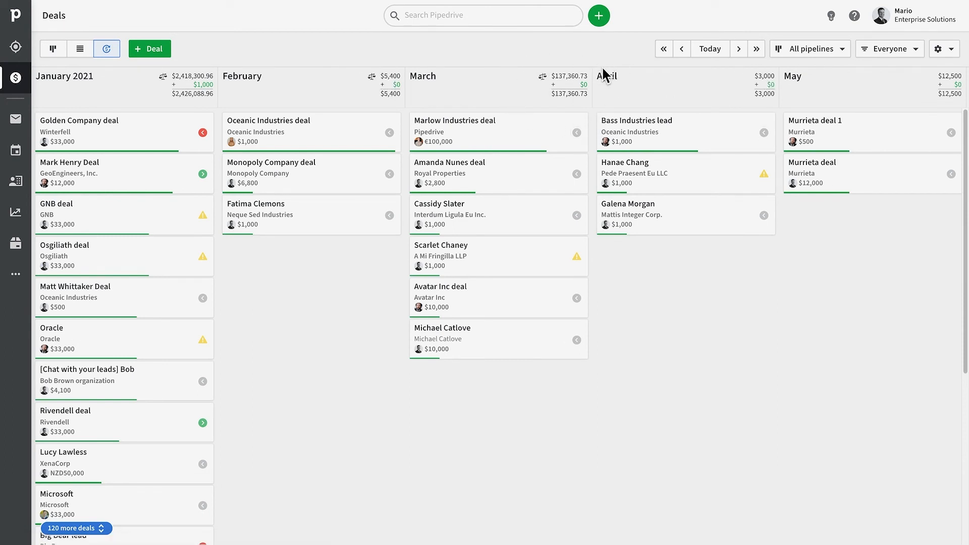
pyautogui.moveTo(326, 57)
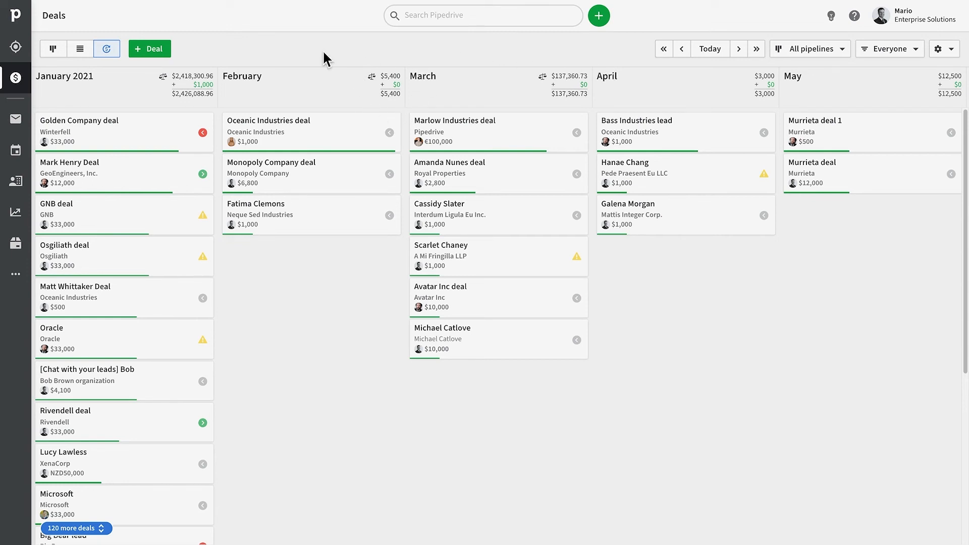